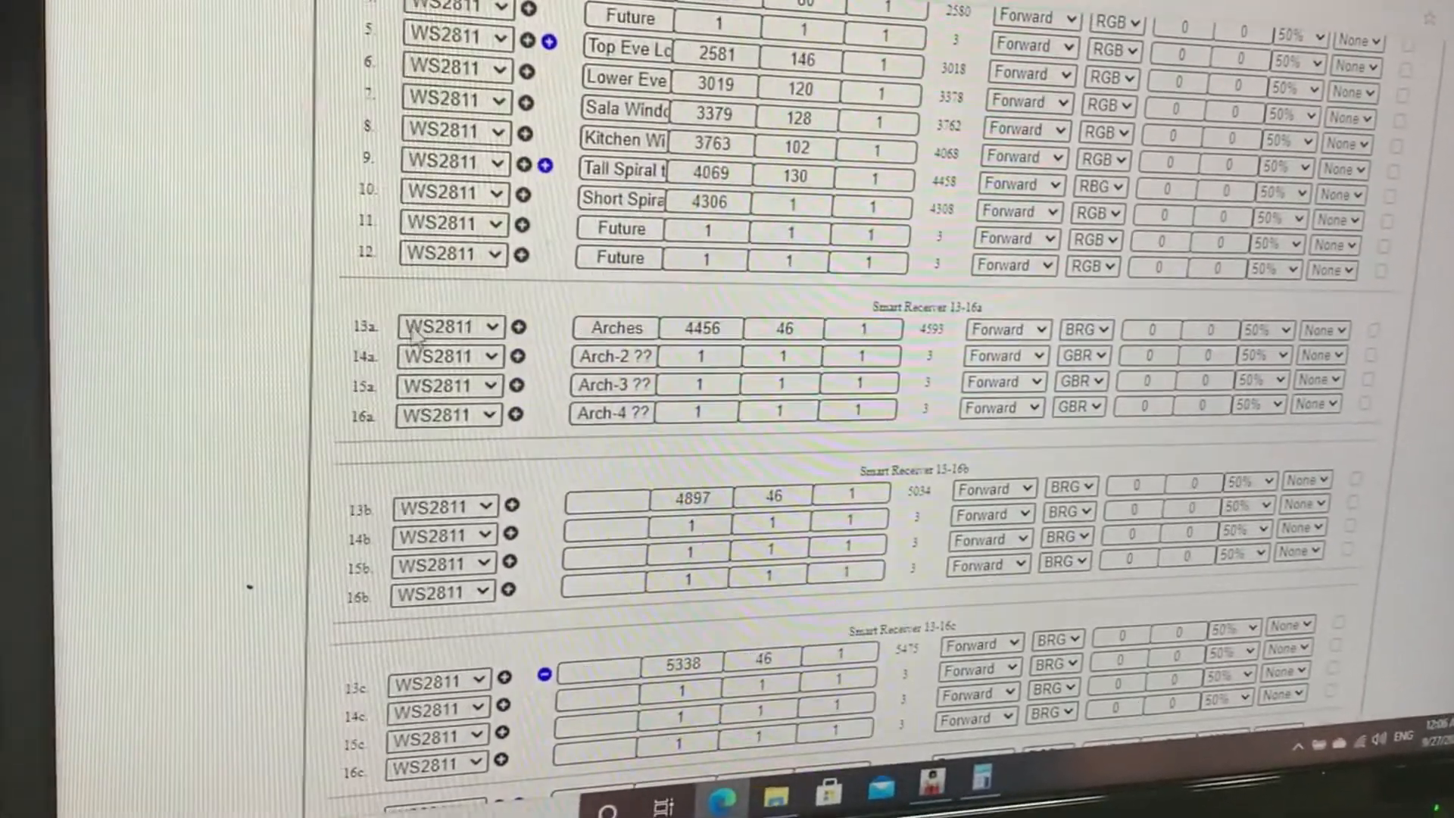
Step: Add smart receivers 17b and 17c on port 17, giving 17-20a, 17-20b and 17-20c
{"action": "scroll", "scroll_direction": "down", "scroll_amount": 3}
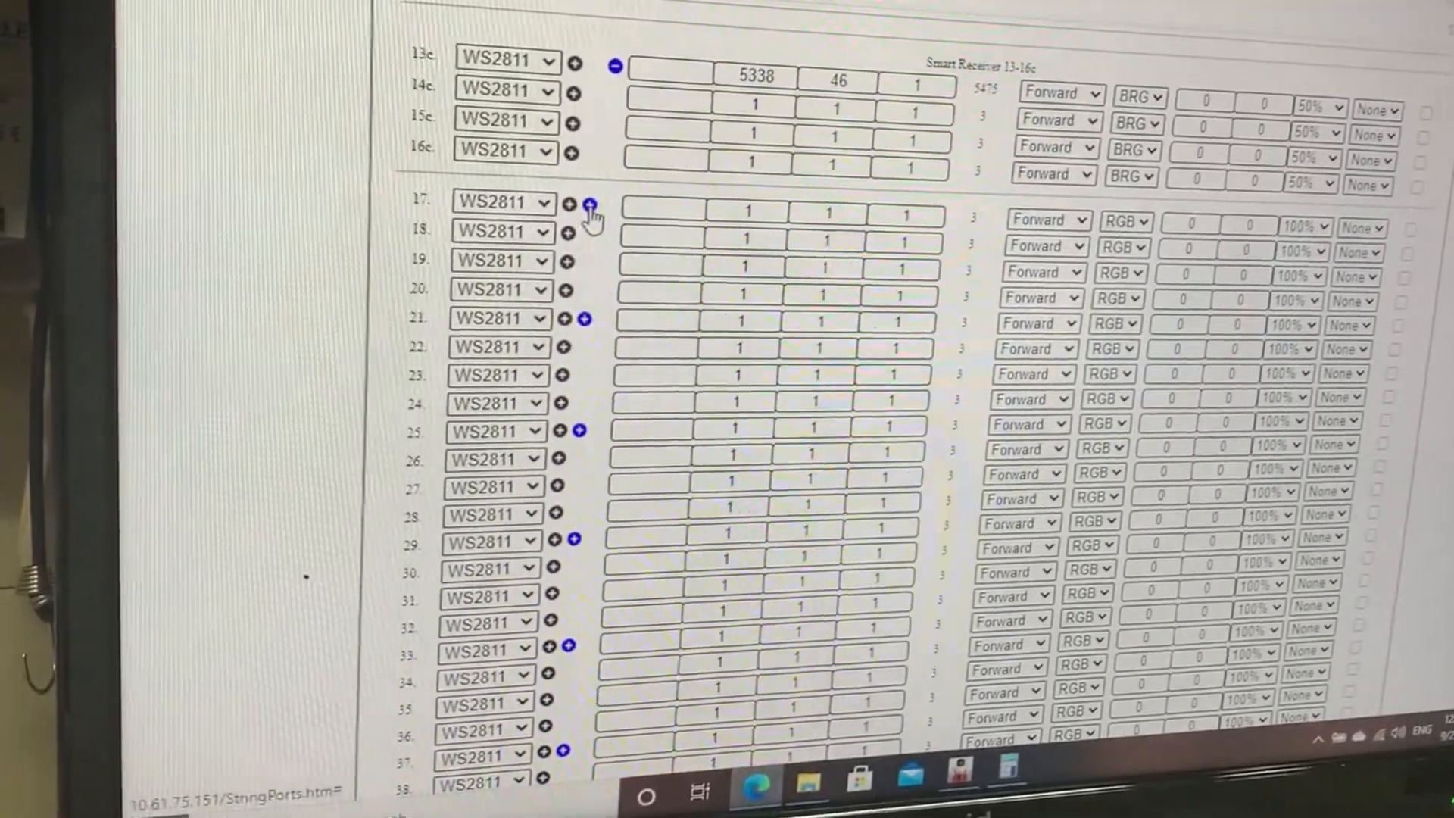
{"action": "mouse_move", "coordinate": [600, 220]}
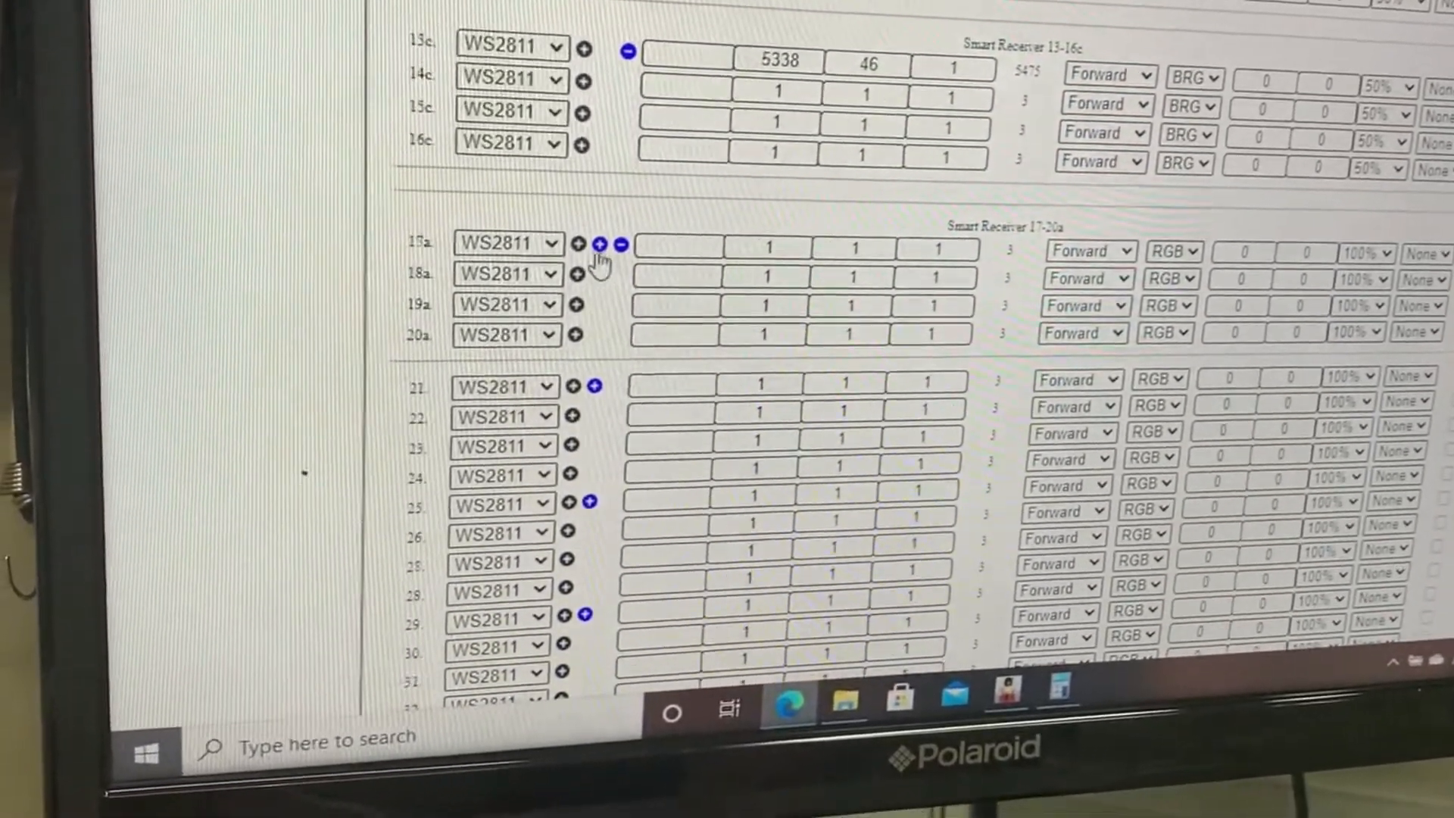
{"action": "left_click", "coordinate": [606, 242]}
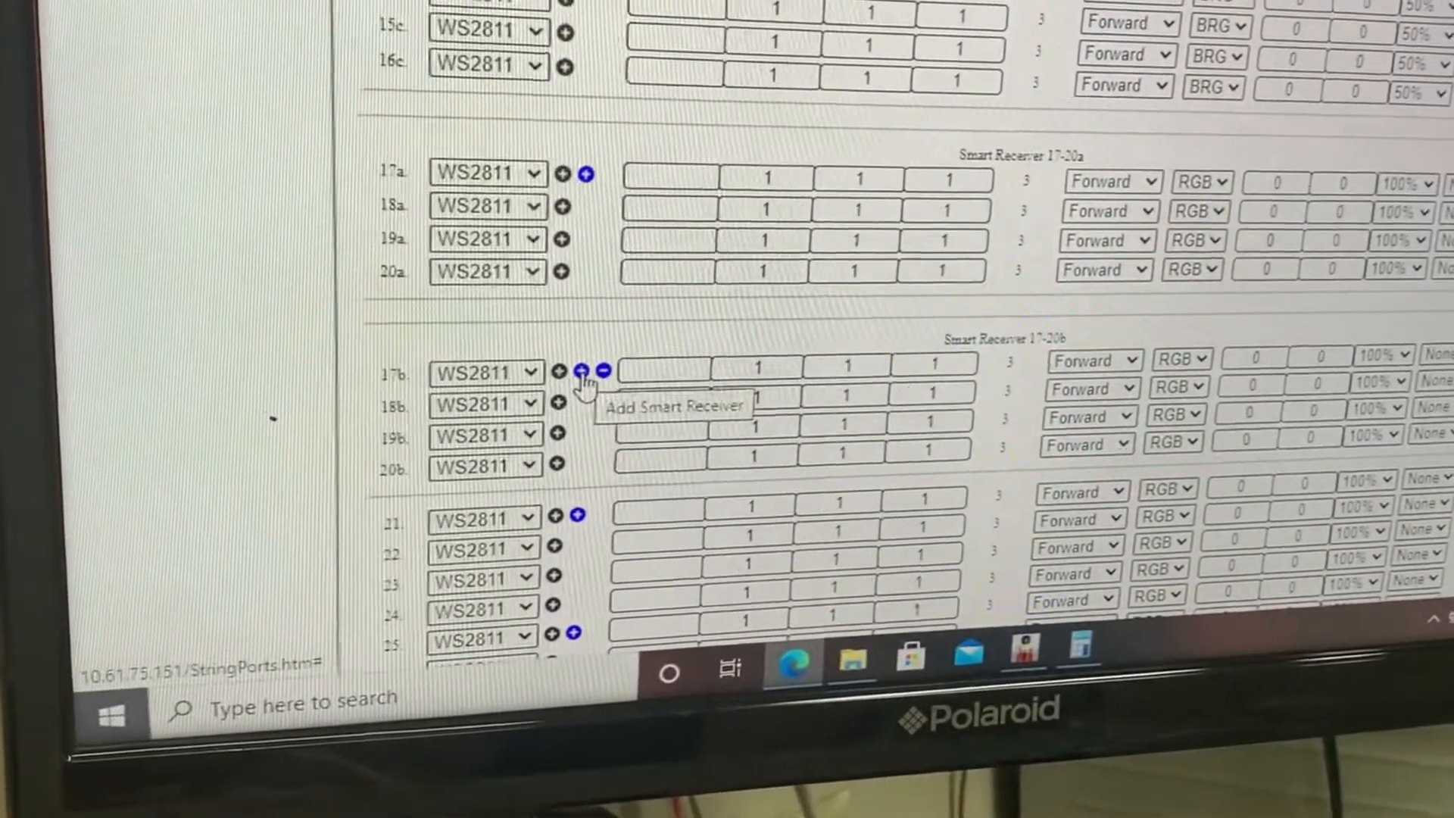
{"action": "left_click", "coordinate": [584, 371]}
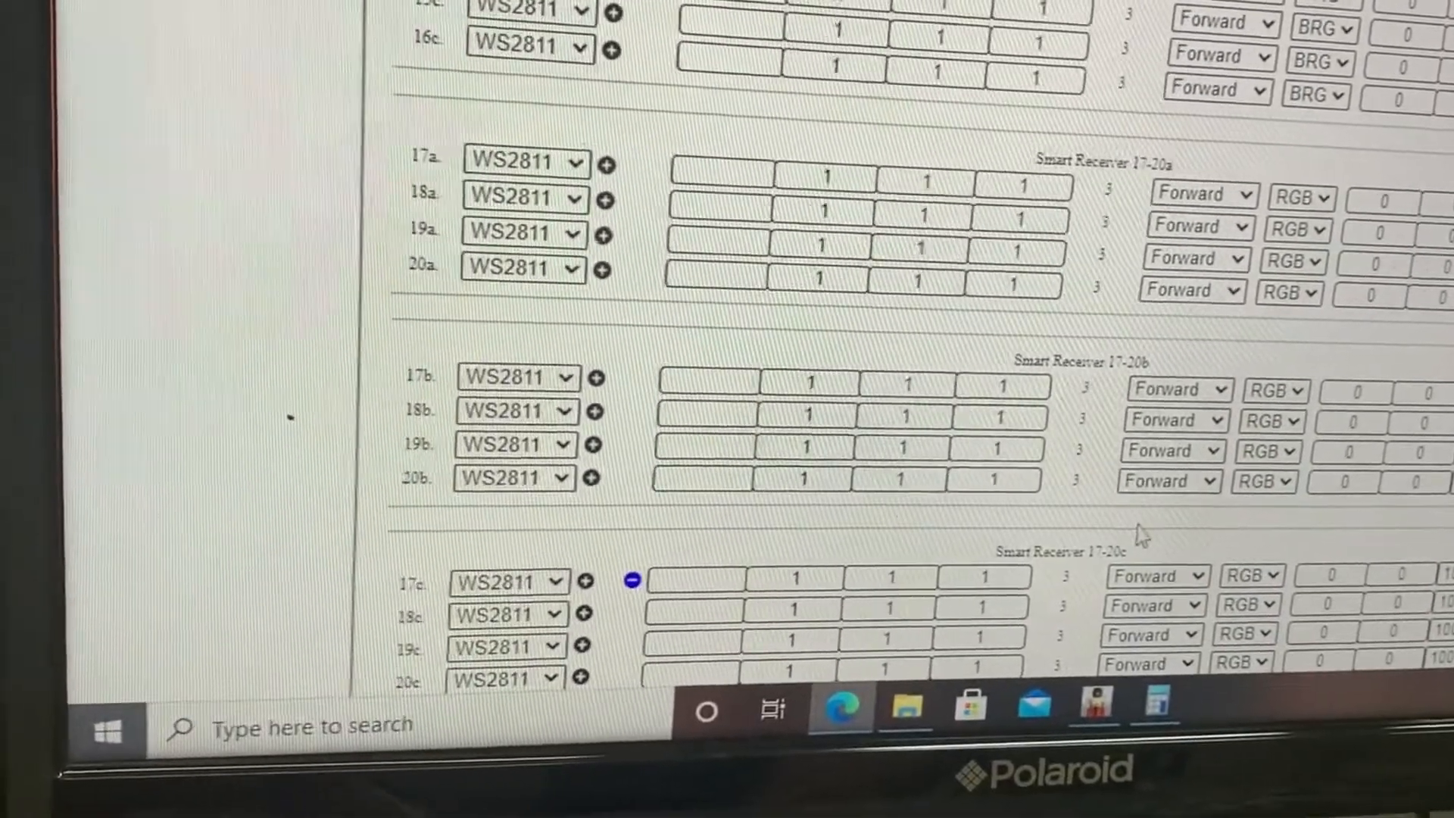
{"action": "scroll", "scroll_direction": "down", "scroll_amount": 3}
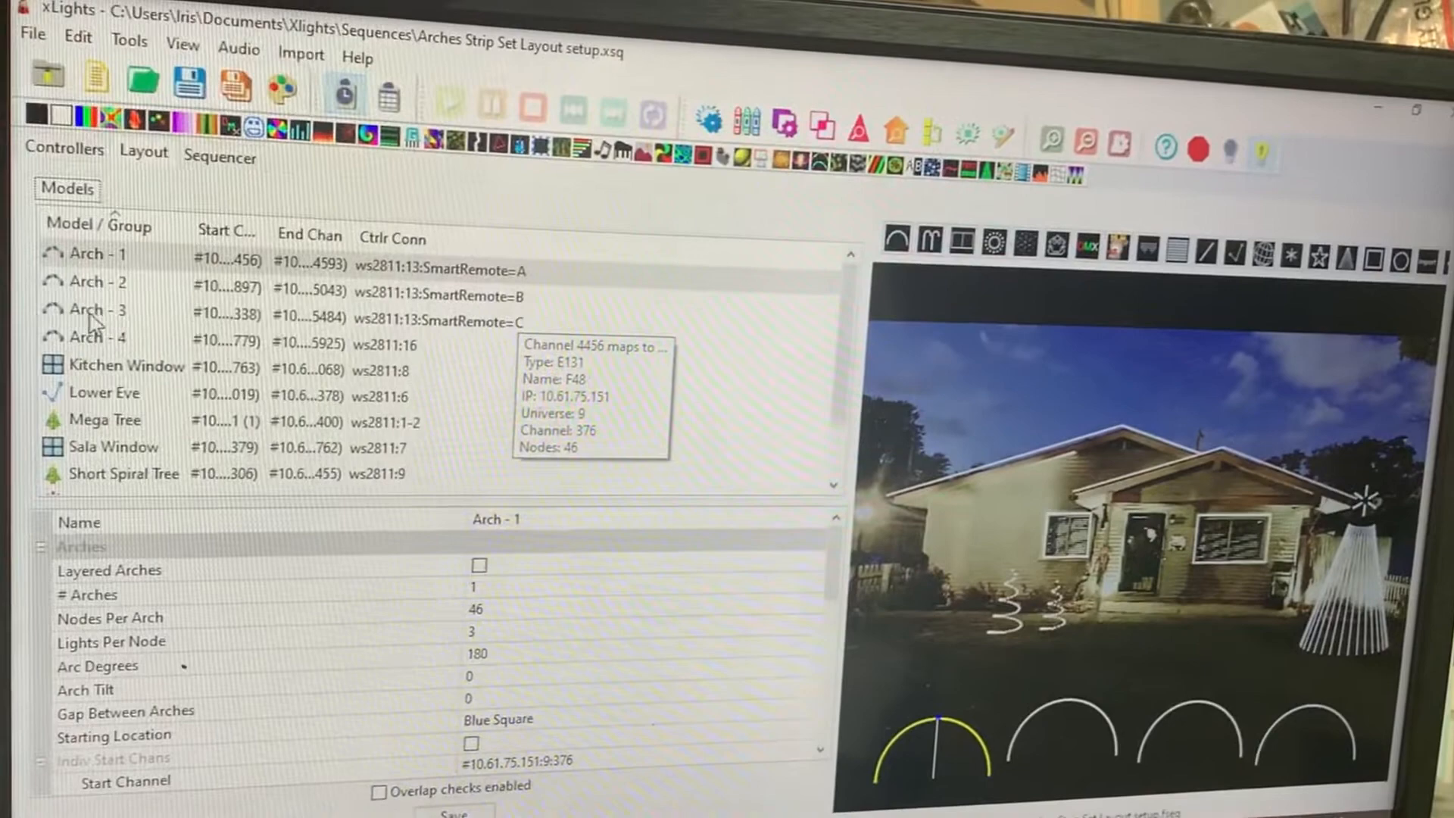
{"action": "mouse_move", "coordinate": [511, 350]}
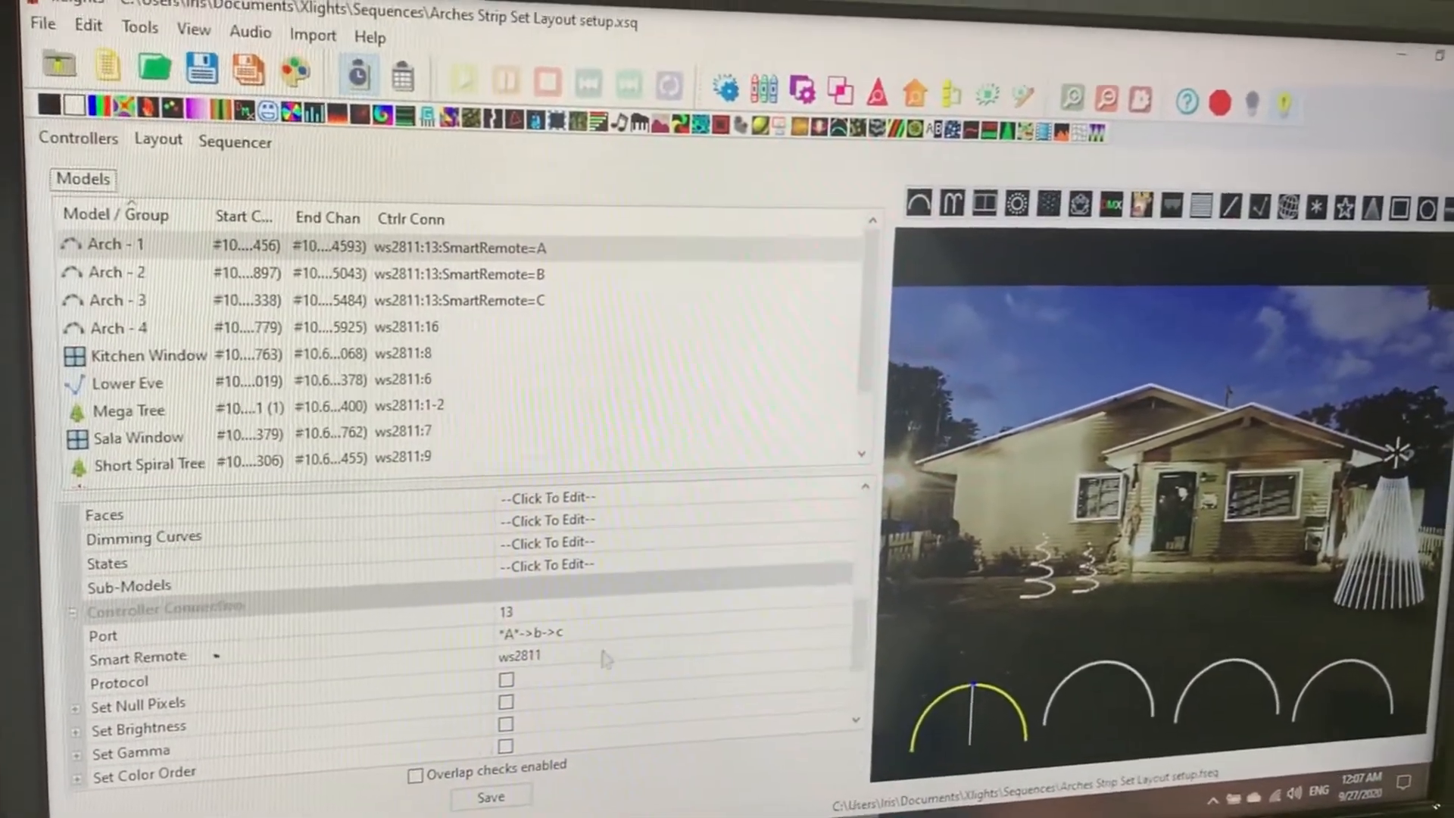
{"action": "left_click", "coordinate": [106, 281]}
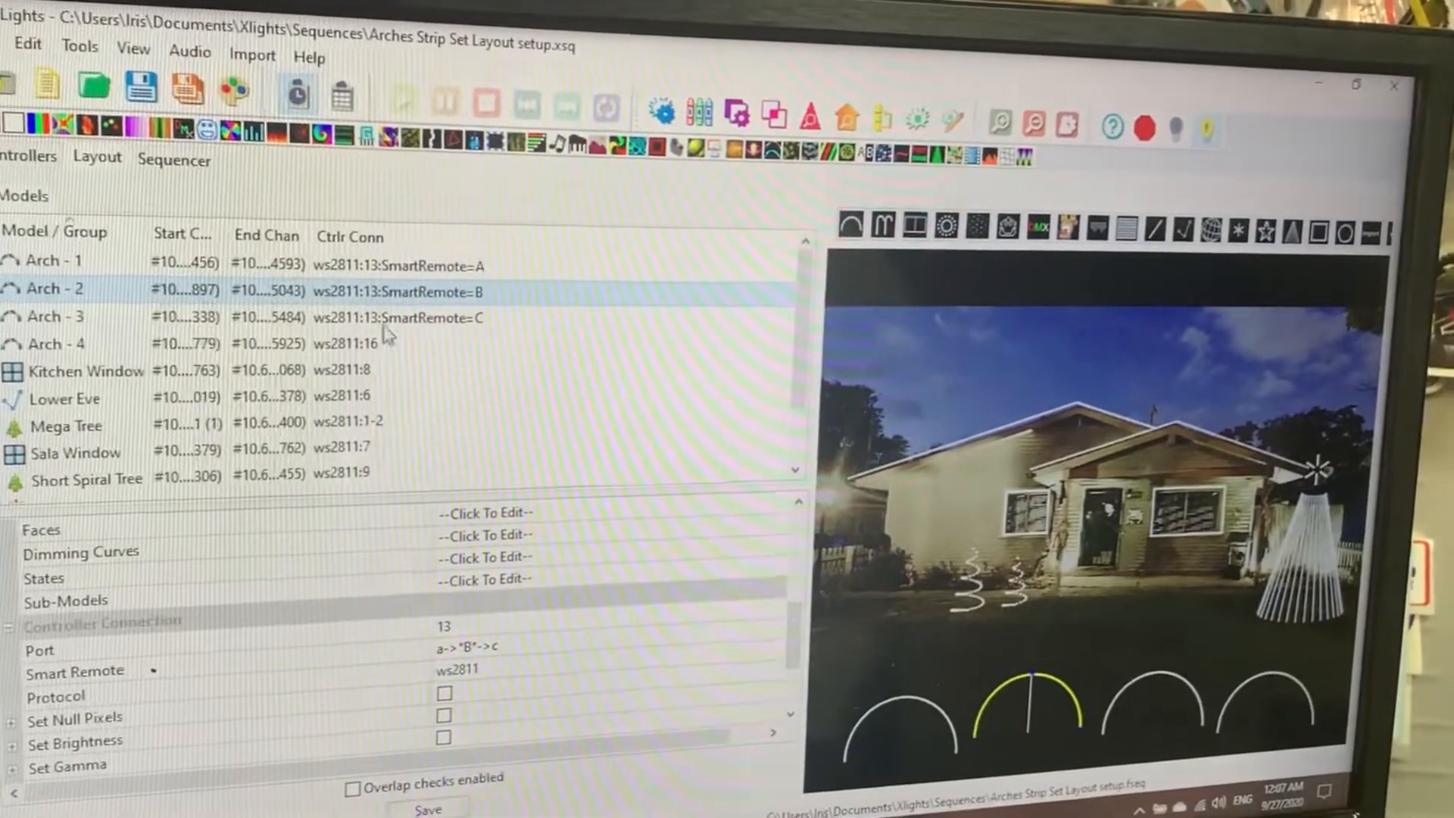
{"action": "left_click", "coordinate": [47, 315]}
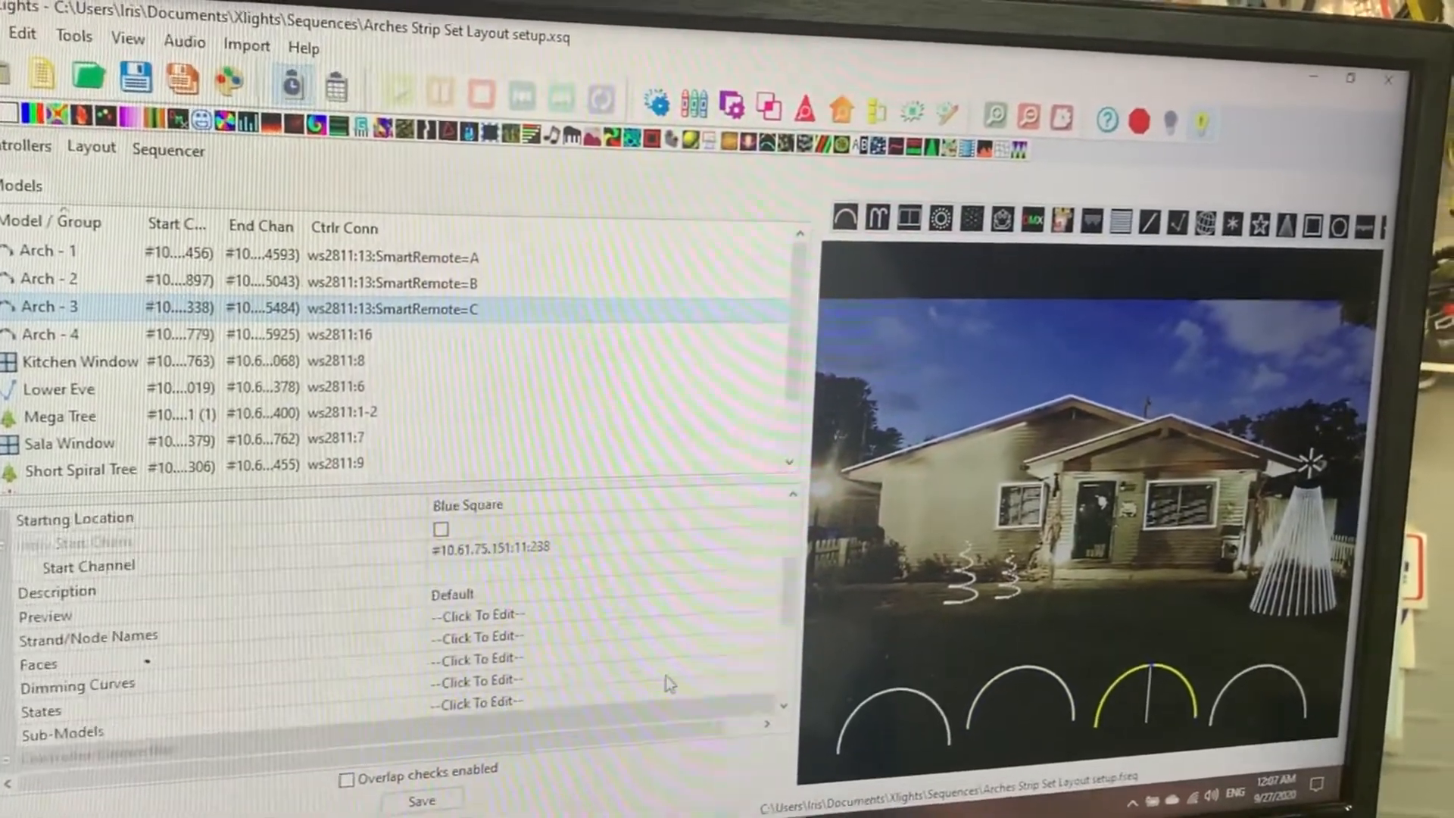